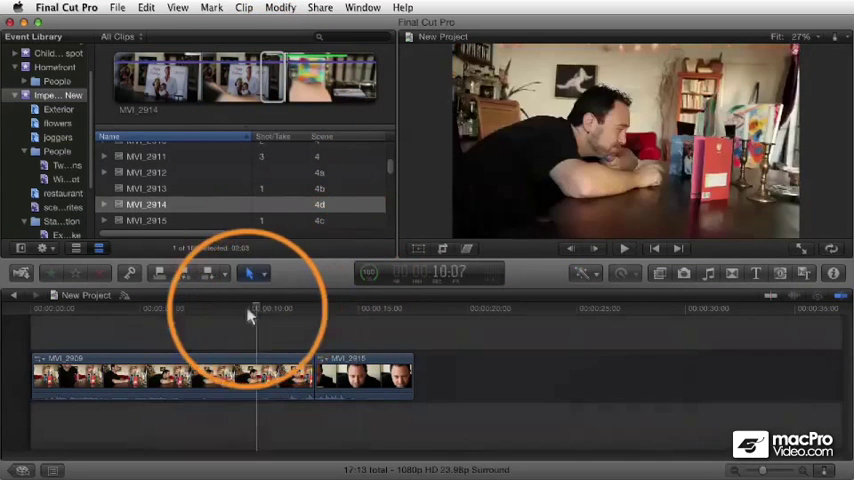
Connect the video-only MVI_2914 range above the storyline, over the end of MVI_2909
left_click(110, 310)
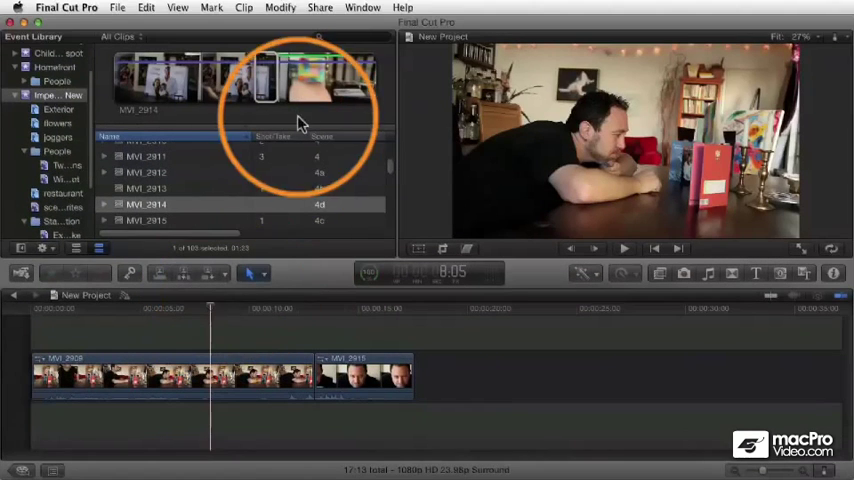
mouse_move(265, 78)
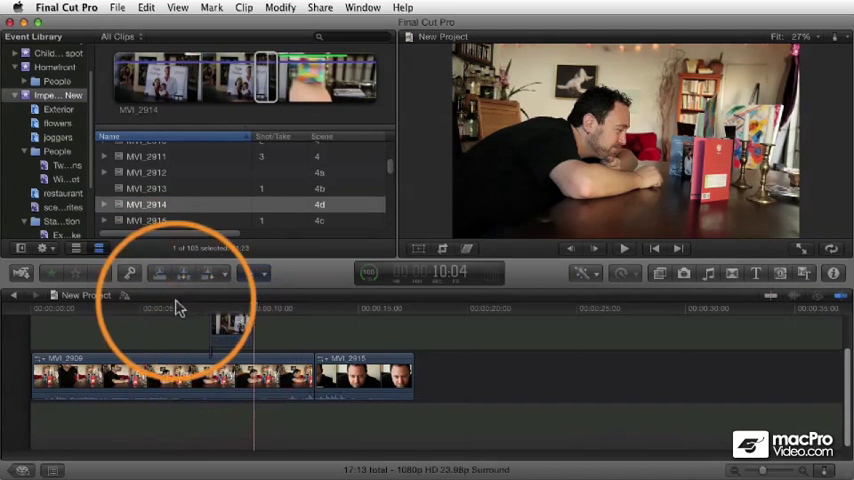
left_click(623, 248)
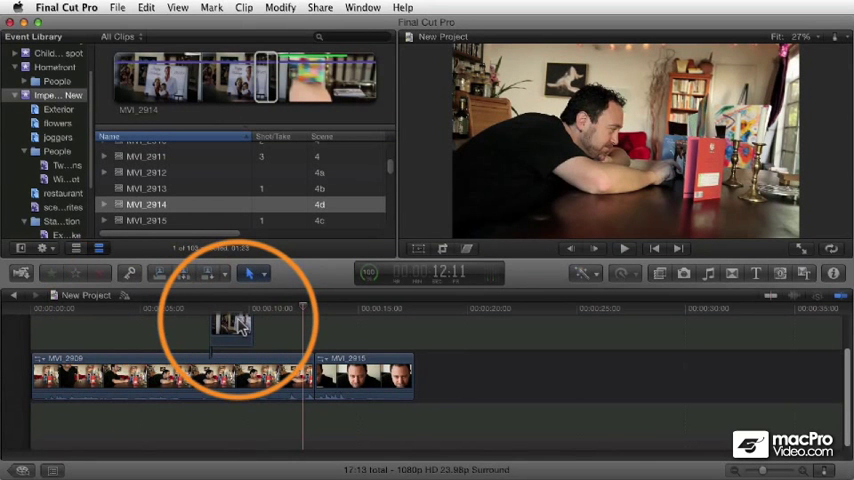
mouse_move(290, 318)
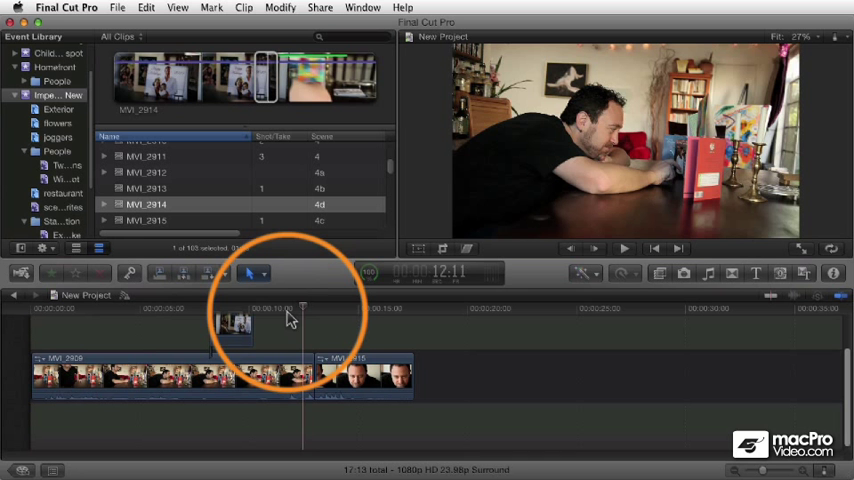
Mark a short range near the end of MVI_2914 for an audio-only edit
left_click(272, 308)
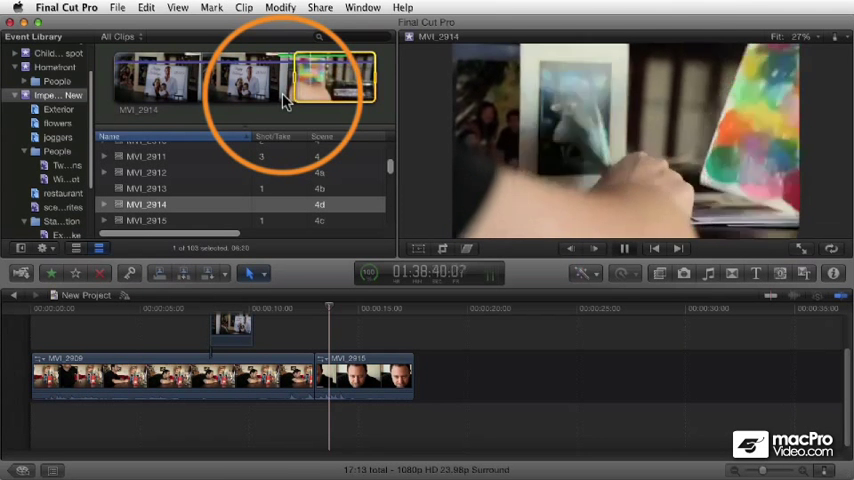
mouse_move(315, 85)
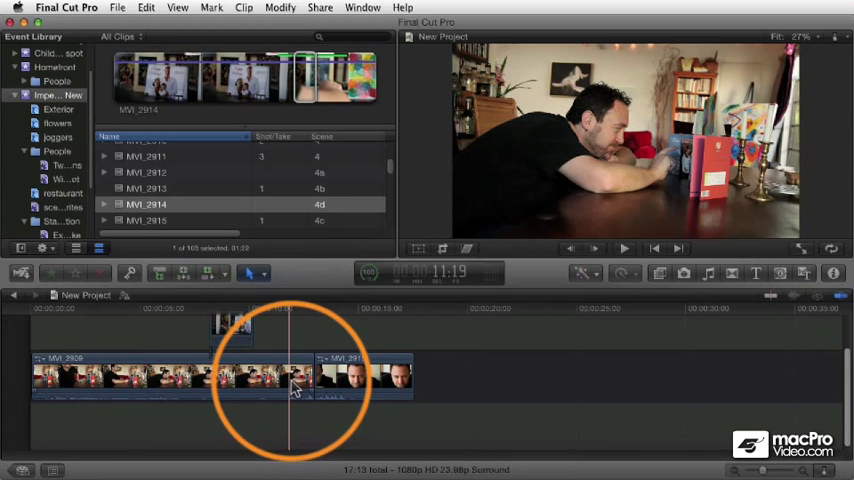
mouse_move(317, 423)
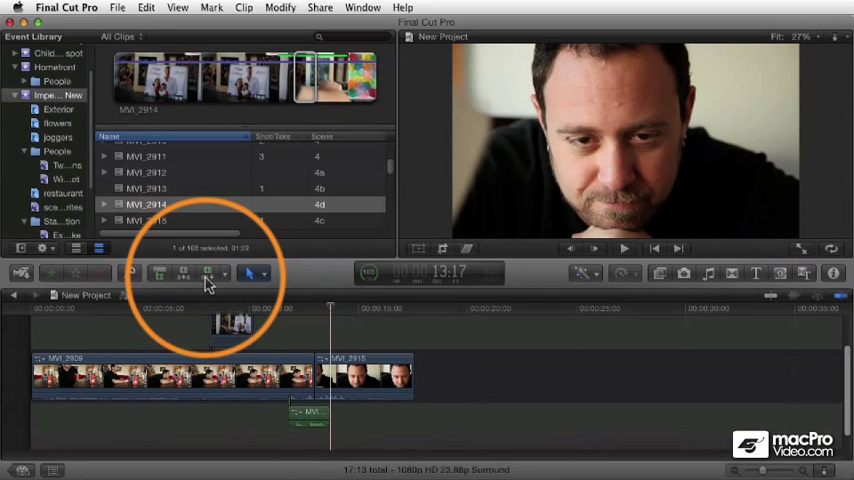
mouse_move(185, 278)
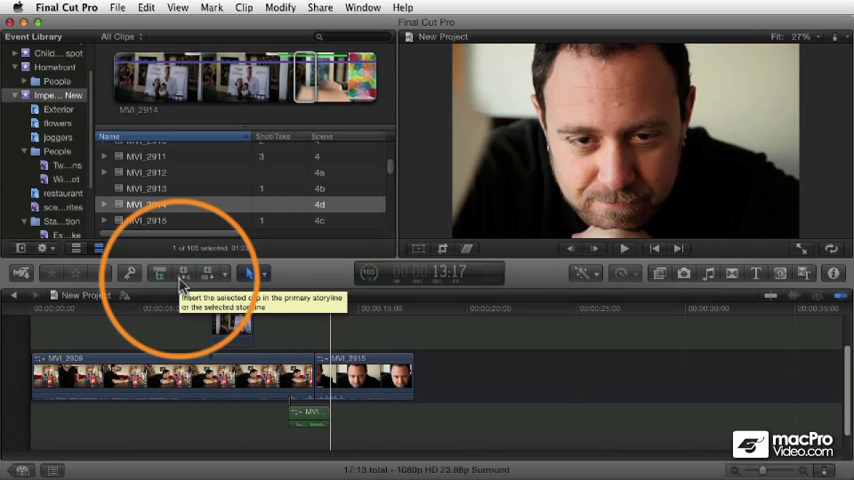
mouse_move(283, 178)
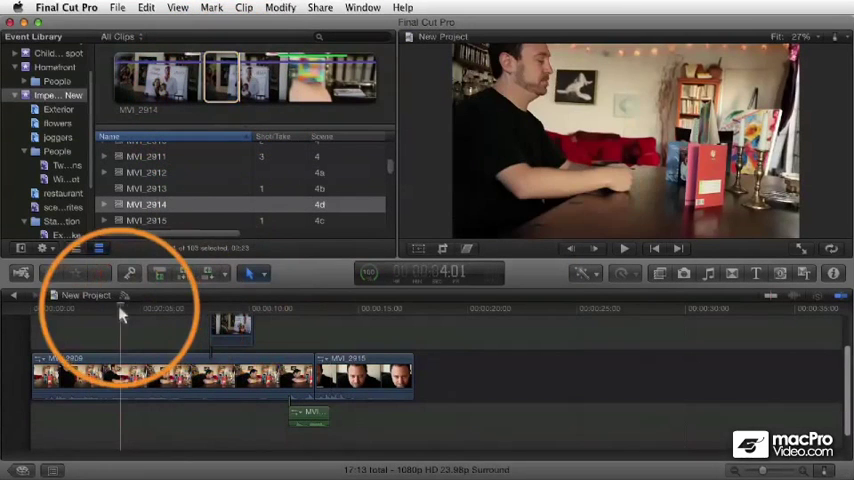
mouse_move(185, 273)
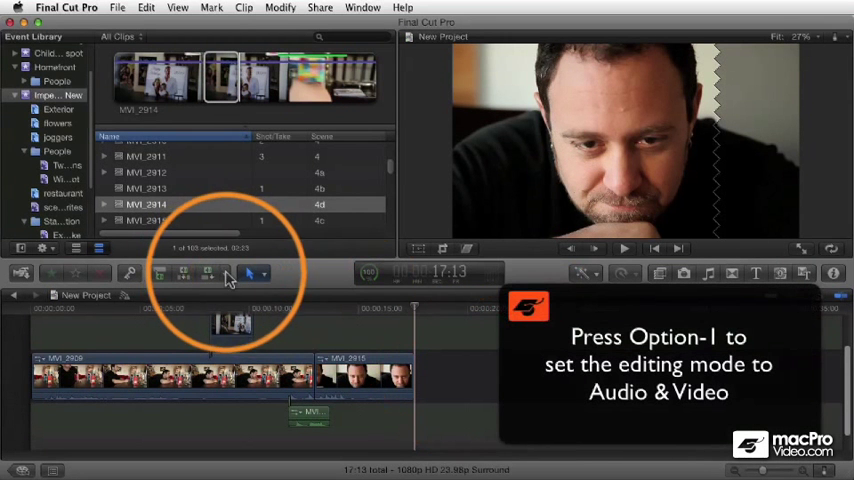
Switch the edit mode pop-up to All so edits bring in video and audio
left_click(261, 273)
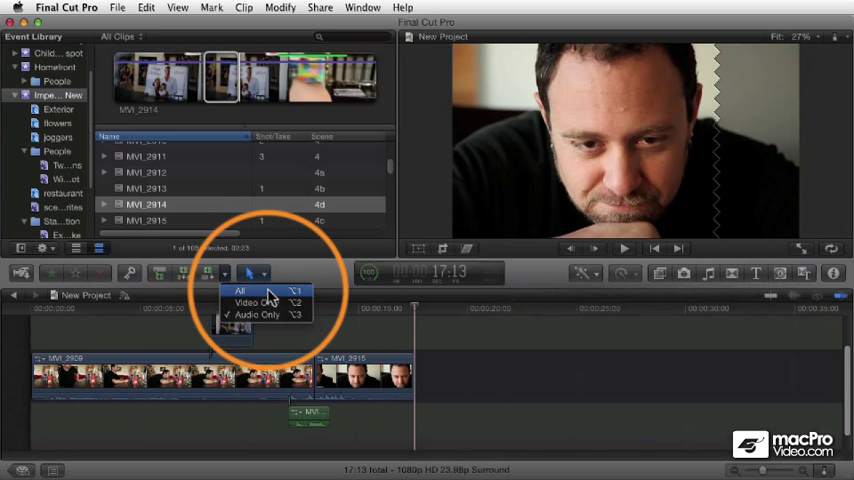
left_click(240, 290)
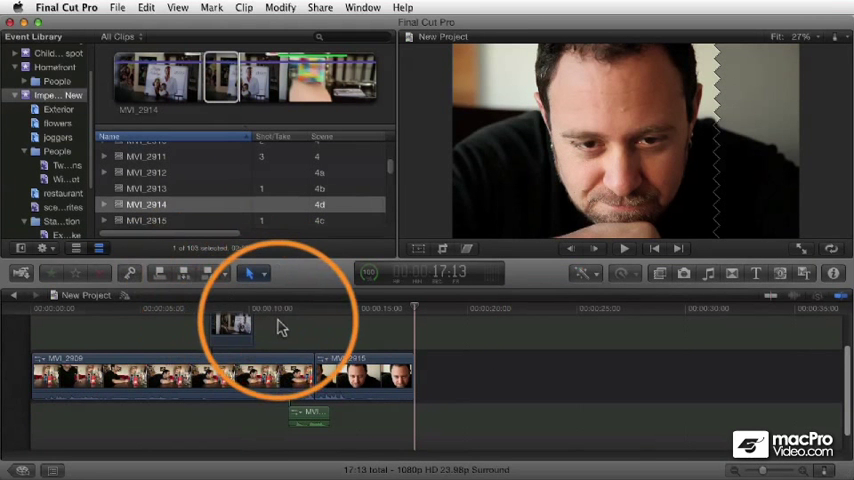